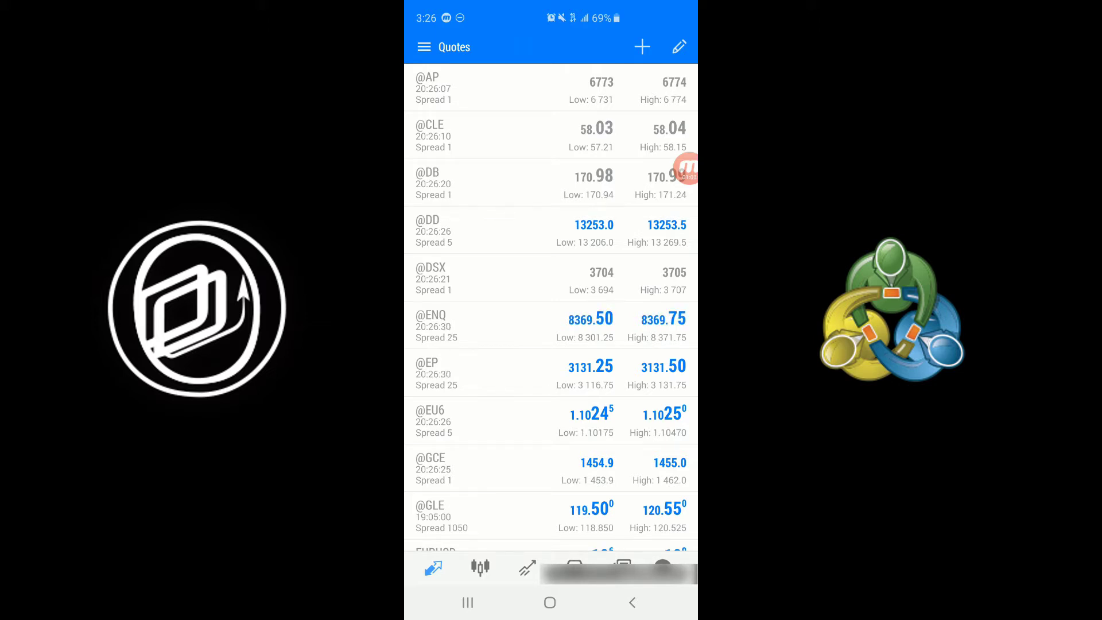
# Go from the quotes list to the Manage accounts screen via the main menu
pyautogui.click(424, 46)
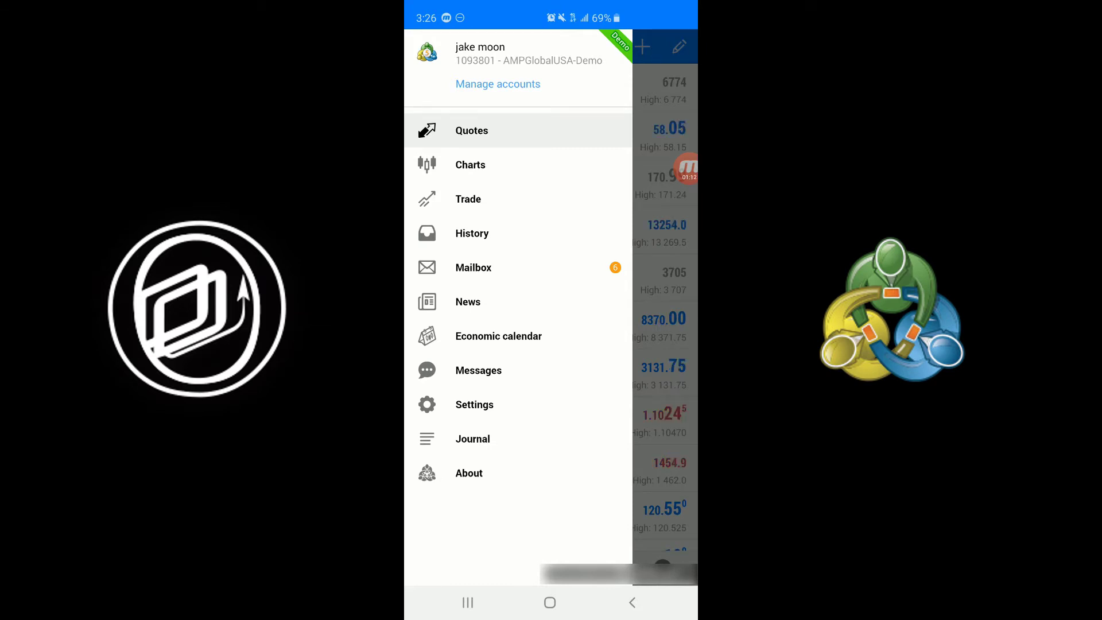
pyautogui.click(498, 84)
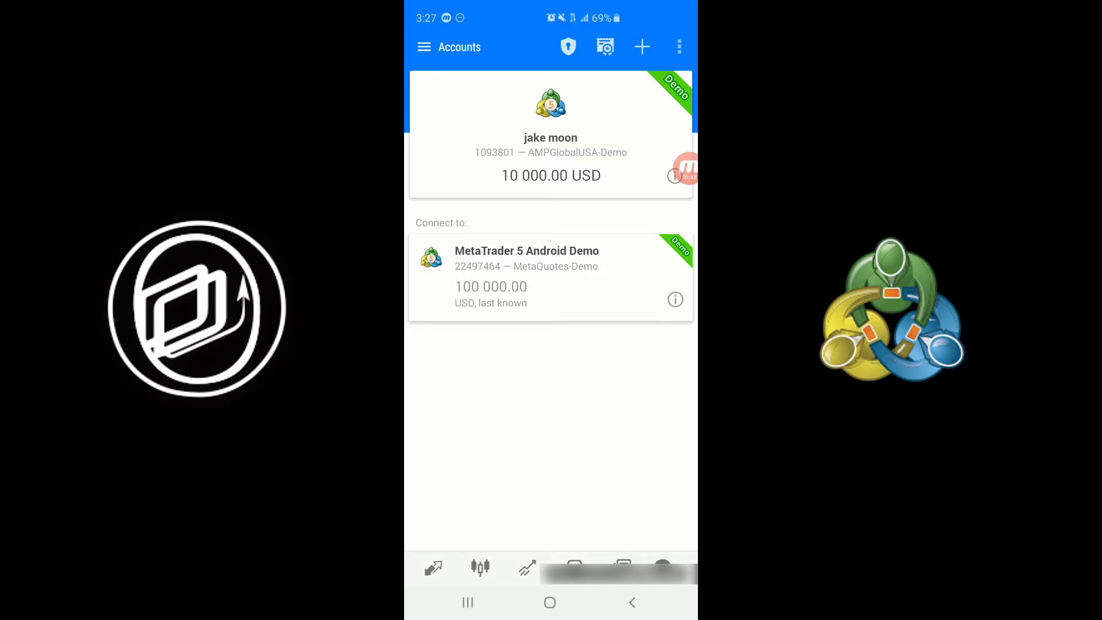
# Start adding an account and search the brokers for 'amp'
pyautogui.click(641, 46)
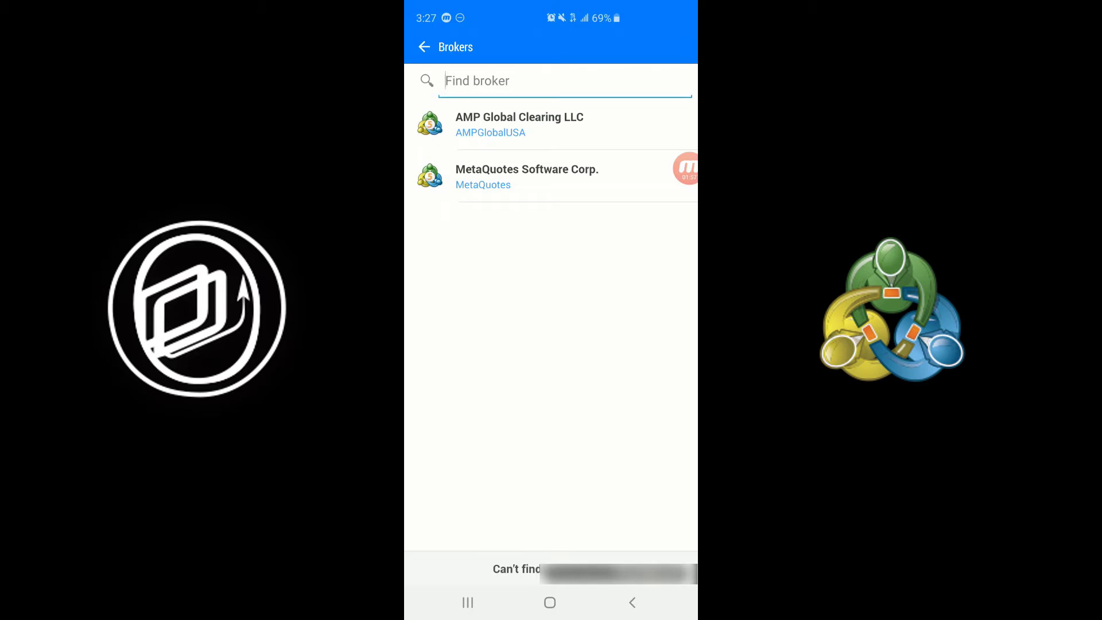
pyautogui.click(549, 80)
pyautogui.write('amp')
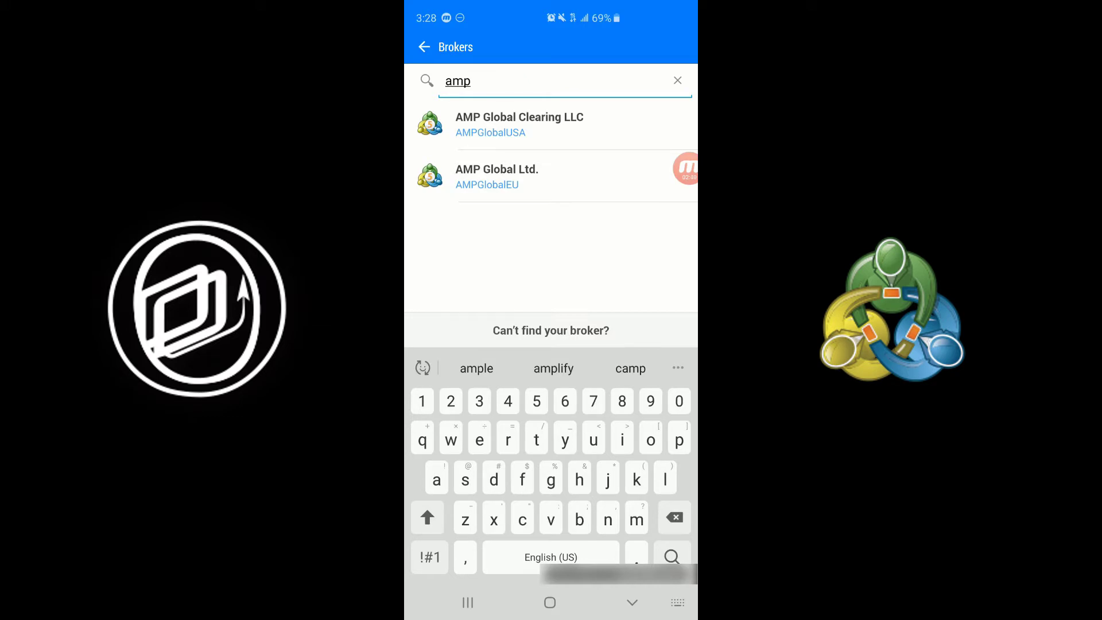
# Choose AMP Global Clearing LLC with the AMPGlobalUSA-Live server and start a new demo account
pyautogui.click(519, 124)
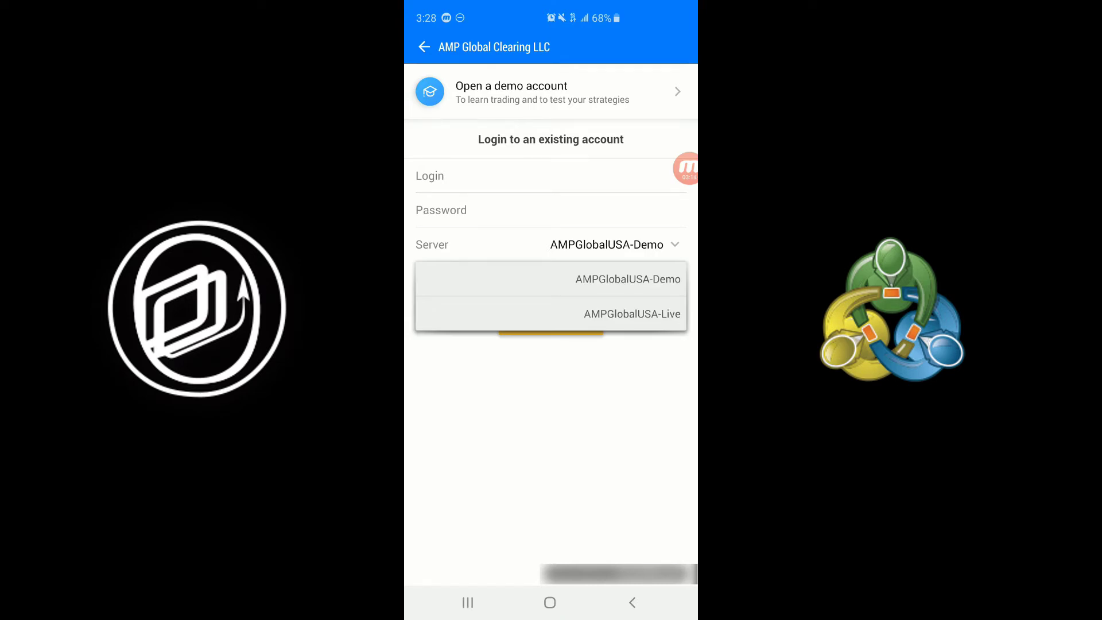
pyautogui.click(631, 314)
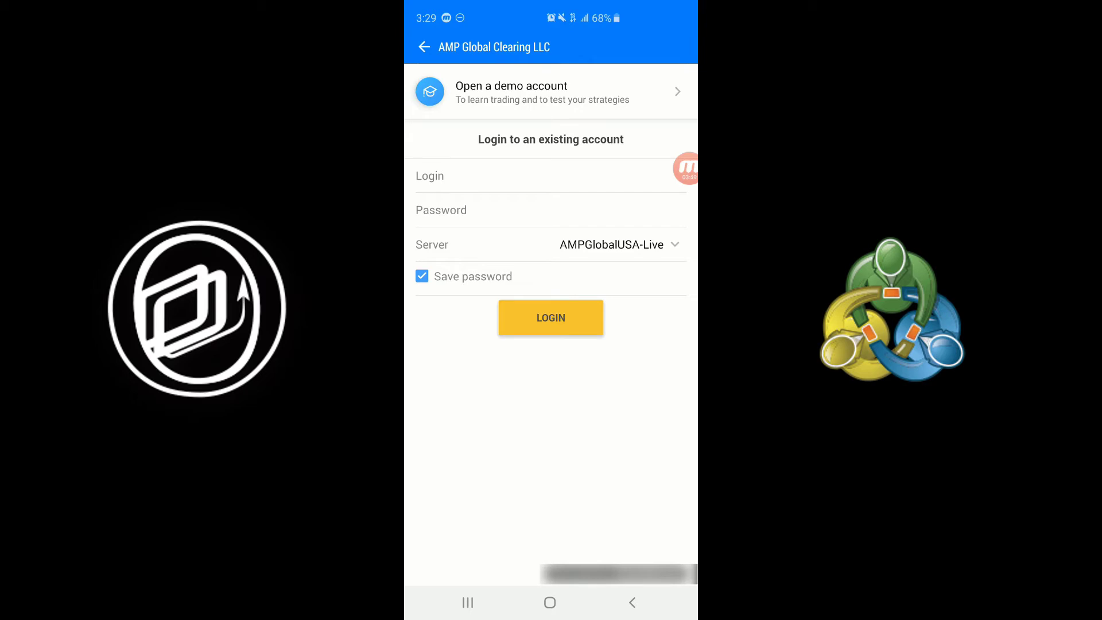
pyautogui.click(550, 92)
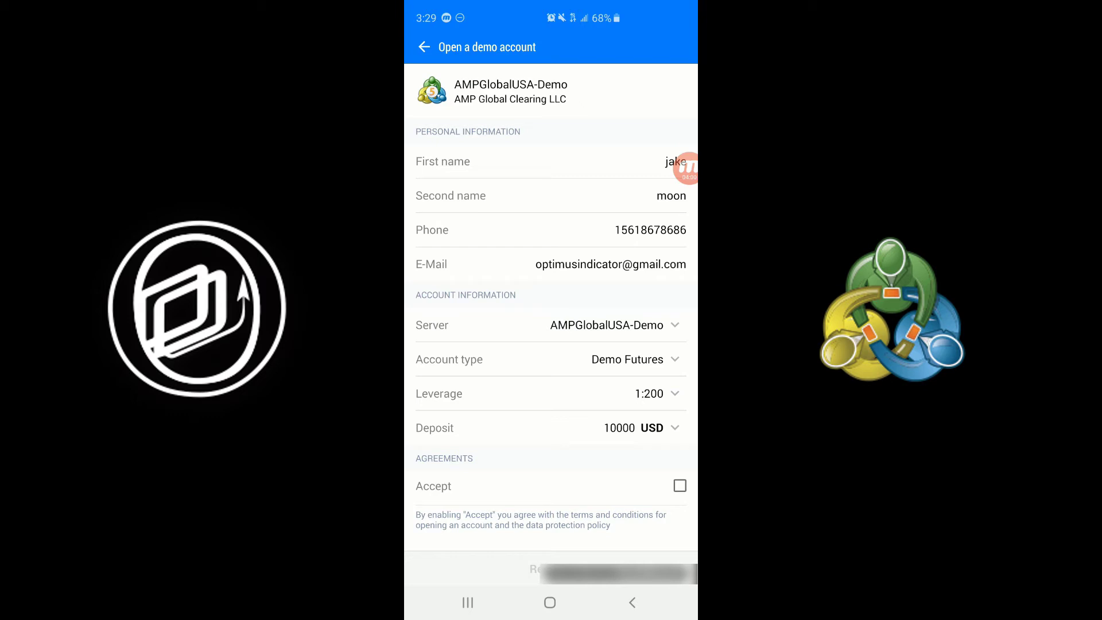
# Fill in the phone number and email address on the demo account form
pyautogui.click(622, 230)
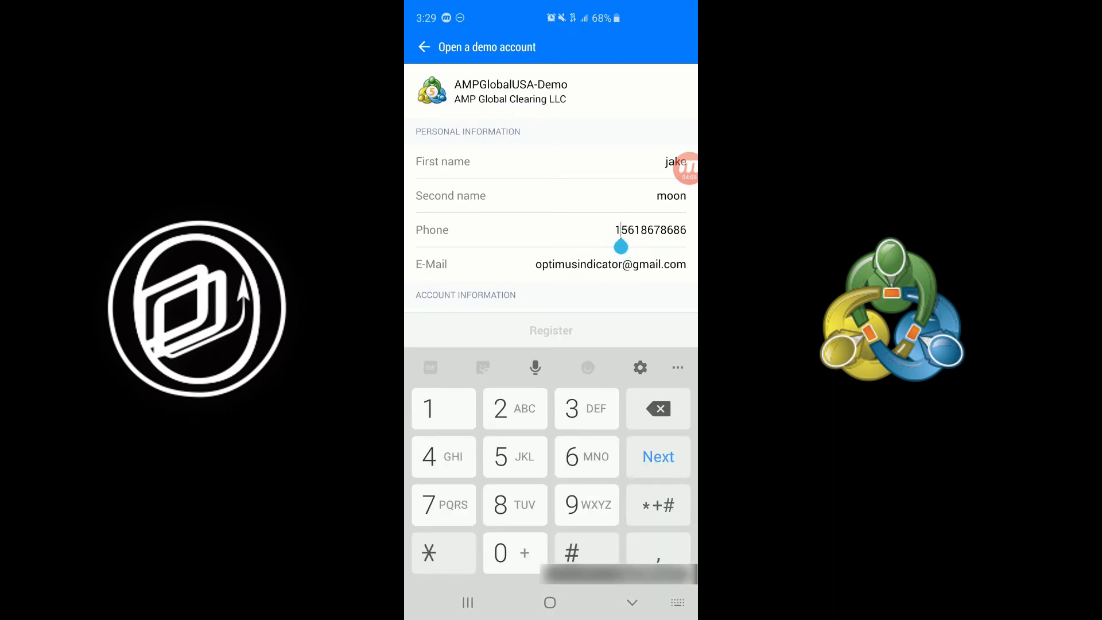
pyautogui.click(657, 409)
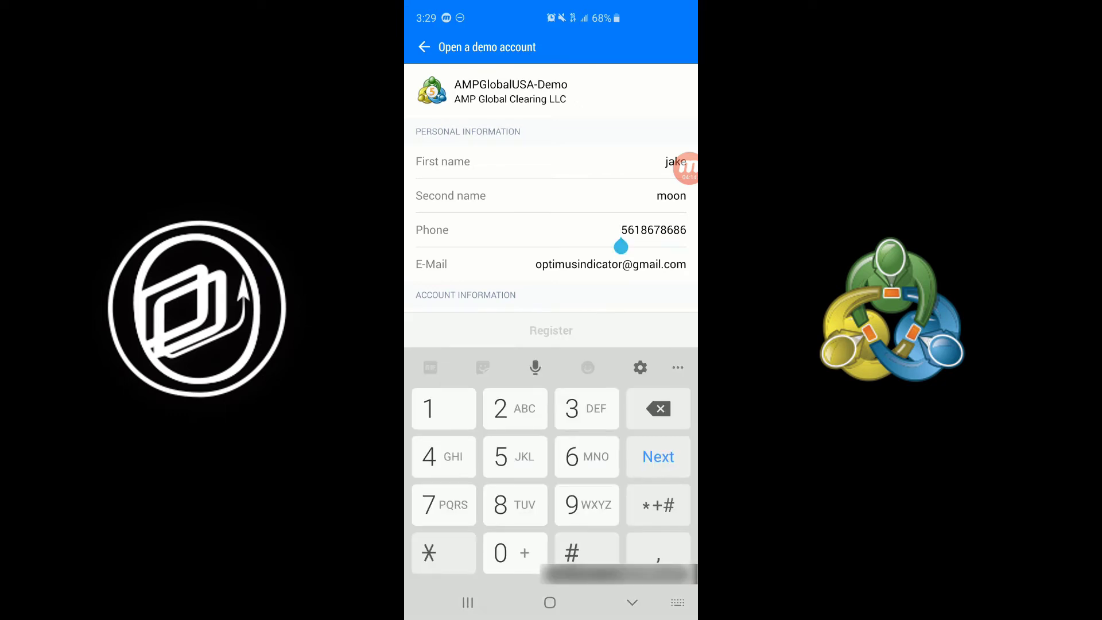
pyautogui.click(443, 409)
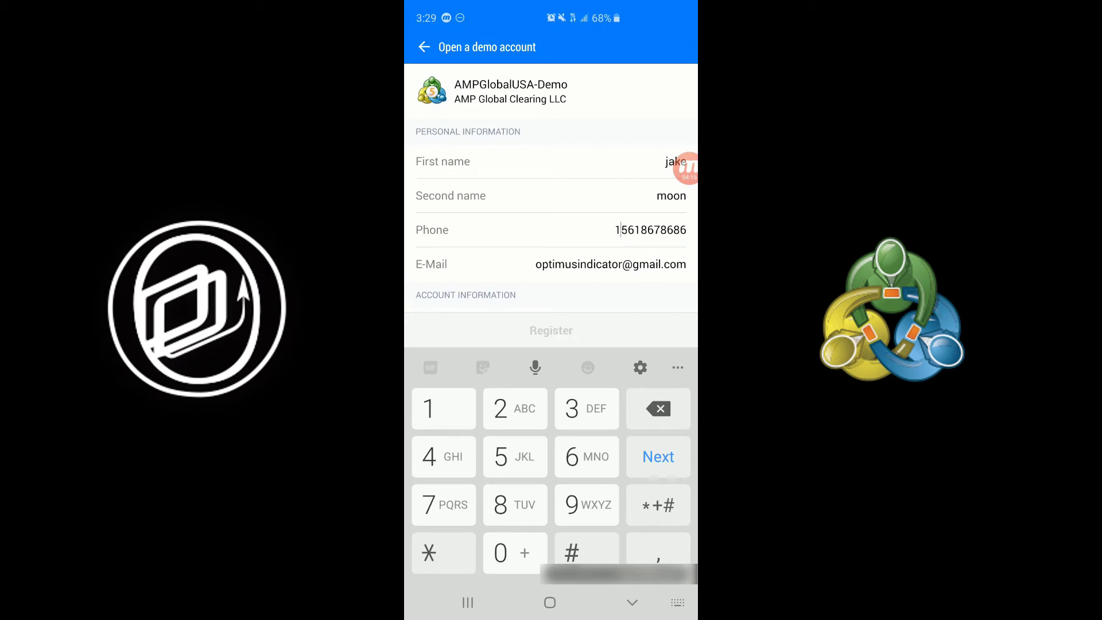
pyautogui.click(610, 264)
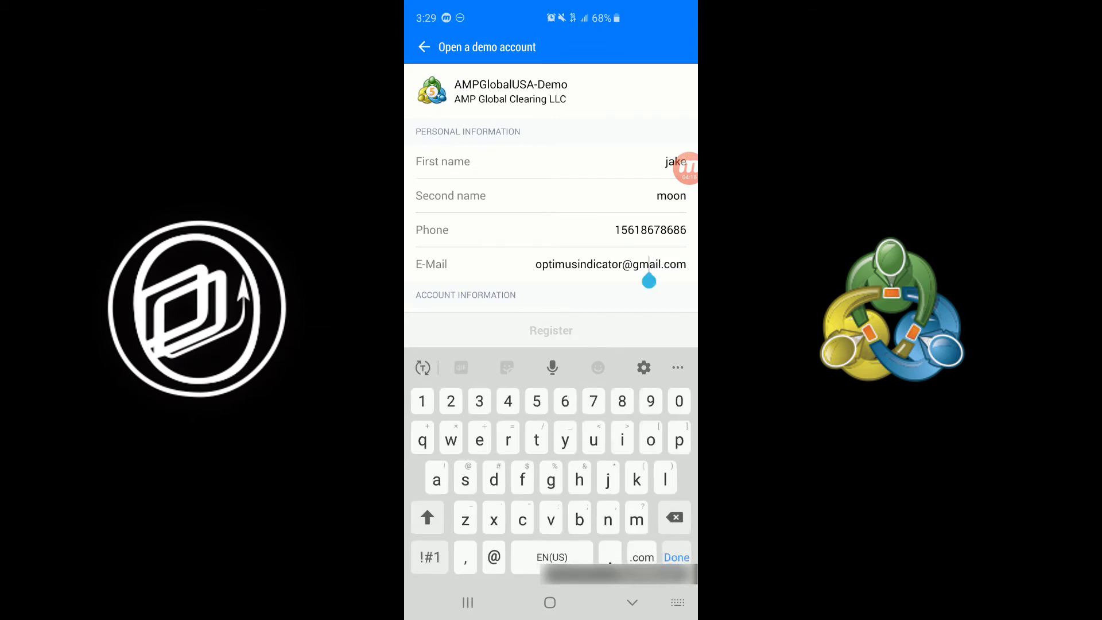
pyautogui.click(675, 557)
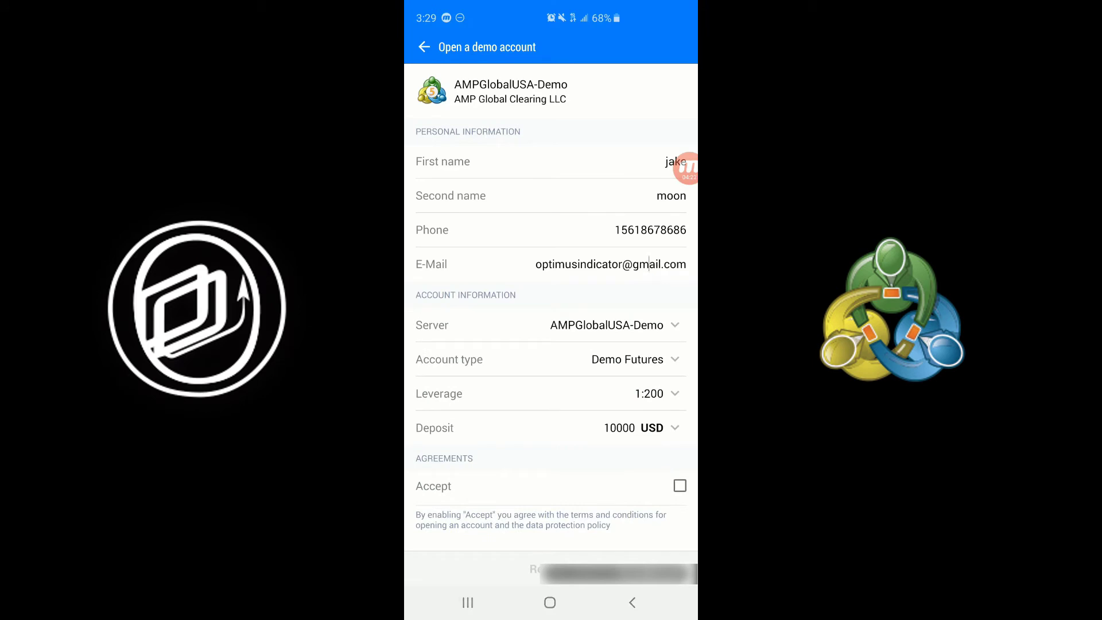
pyautogui.click(610, 264)
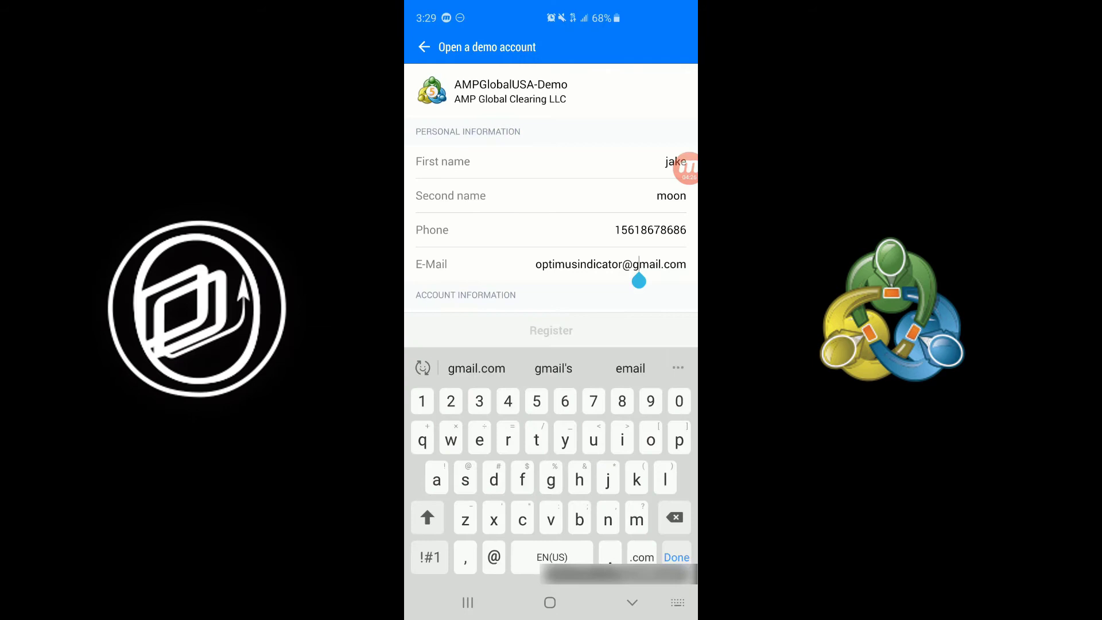
pyautogui.click(675, 557)
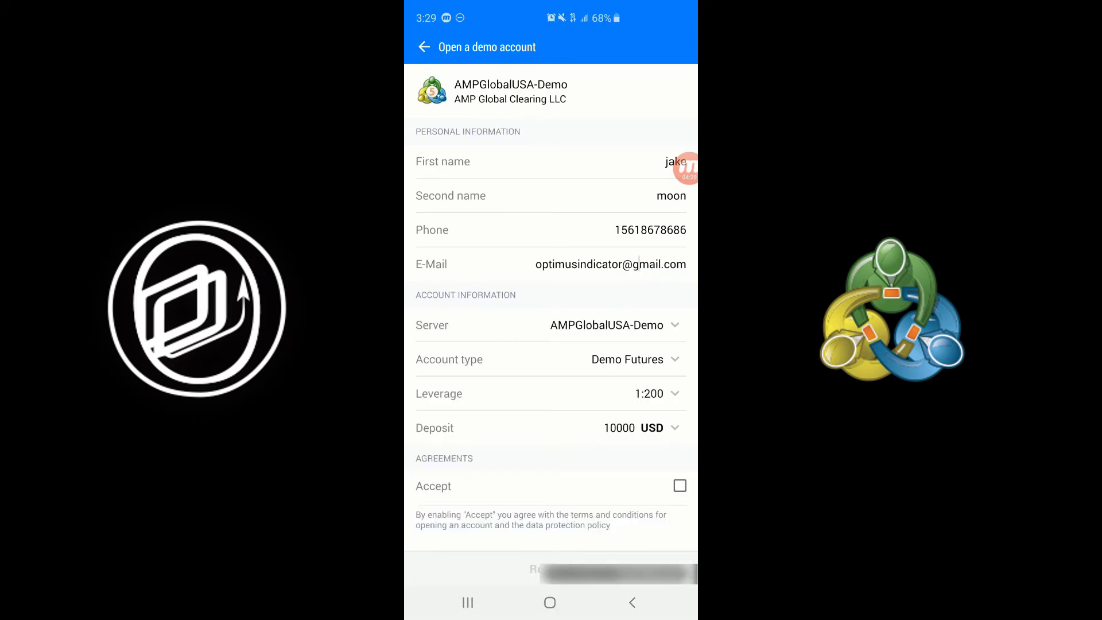
# Set Demo Futures type, 1:200 leverage, 10000 USD deposit and accept the terms
pyautogui.click(626, 360)
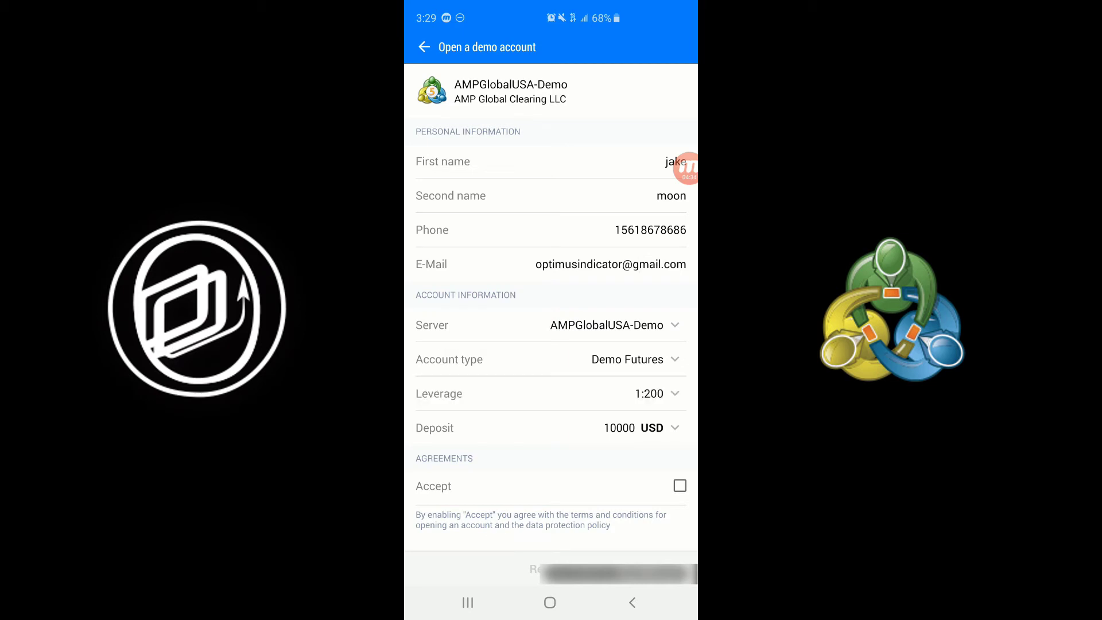
pyautogui.click(650, 394)
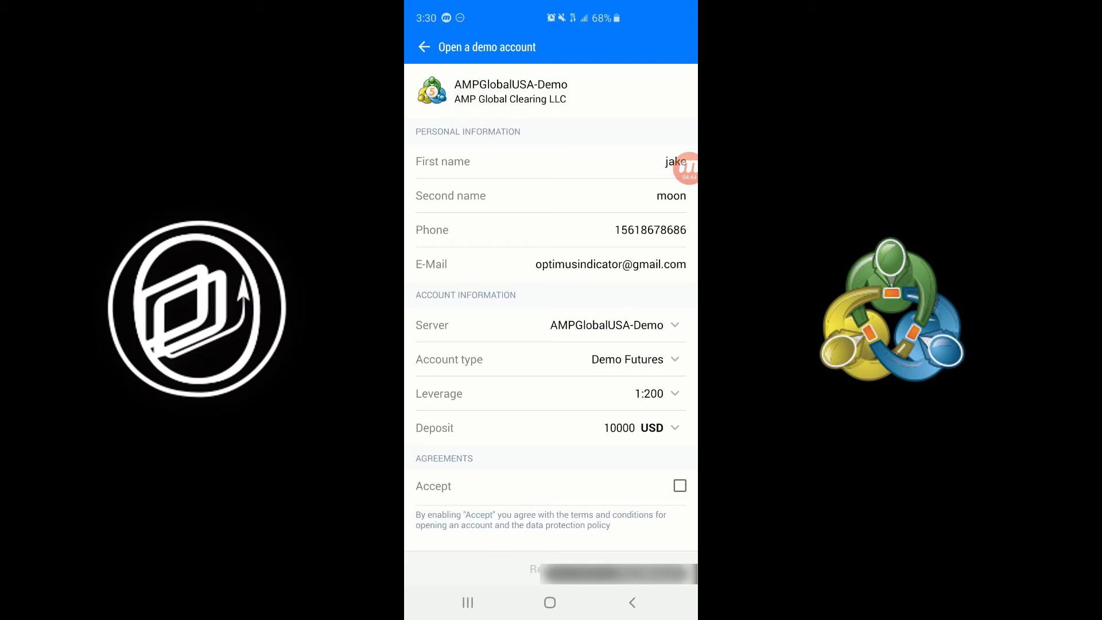
pyautogui.click(641, 427)
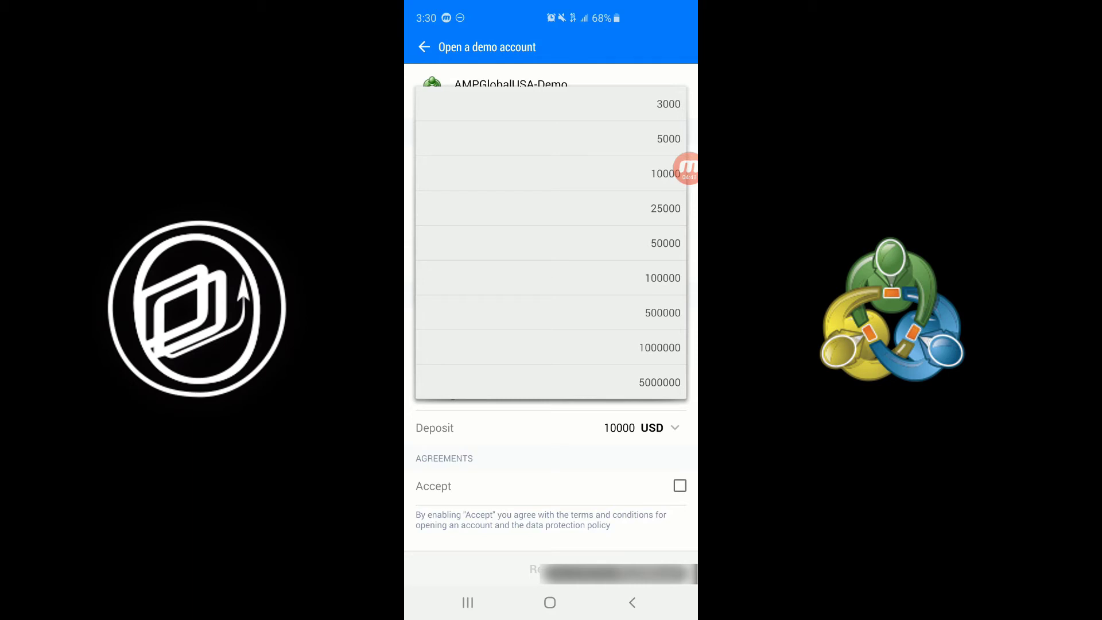
pyautogui.click(664, 174)
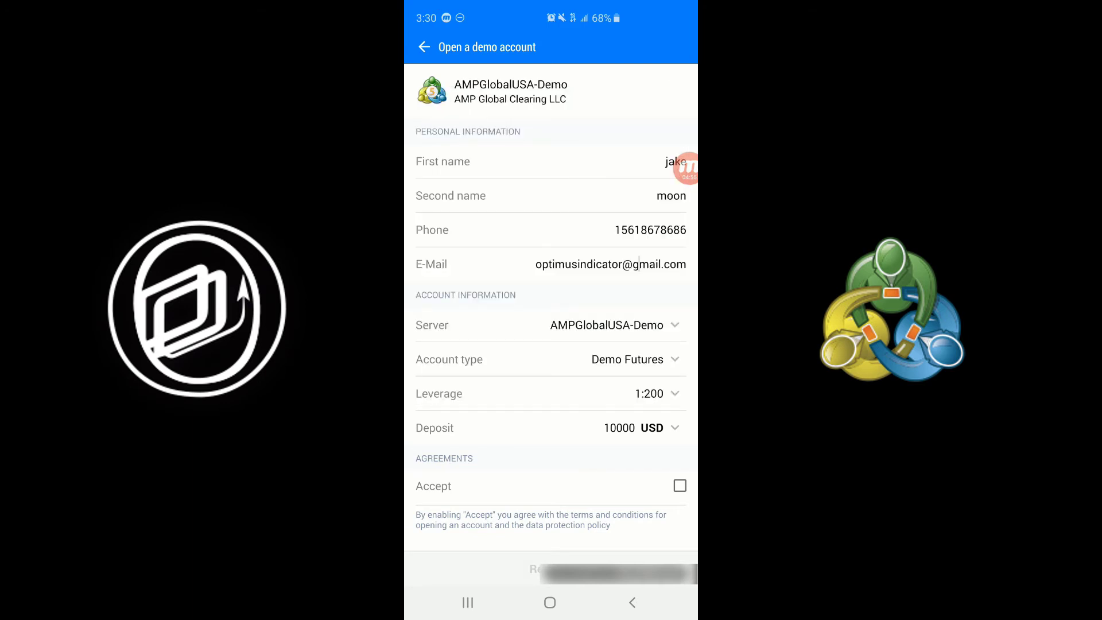
pyautogui.click(679, 486)
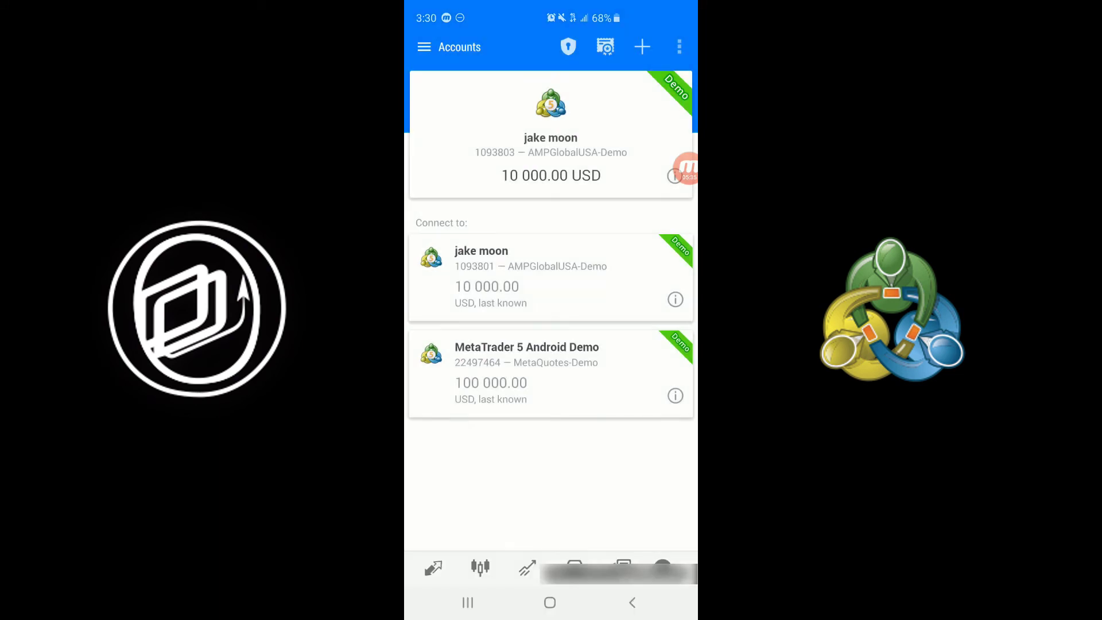
# Delete the MetaTrader 5 Android Demo account from the accounts list
pyautogui.click(527, 373)
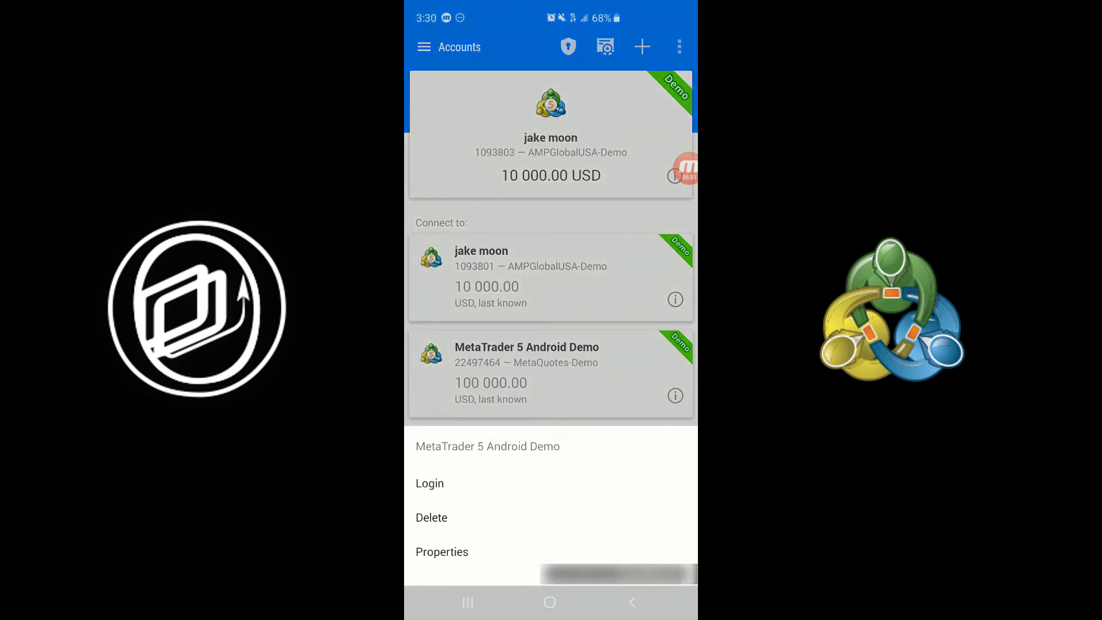
pyautogui.click(431, 518)
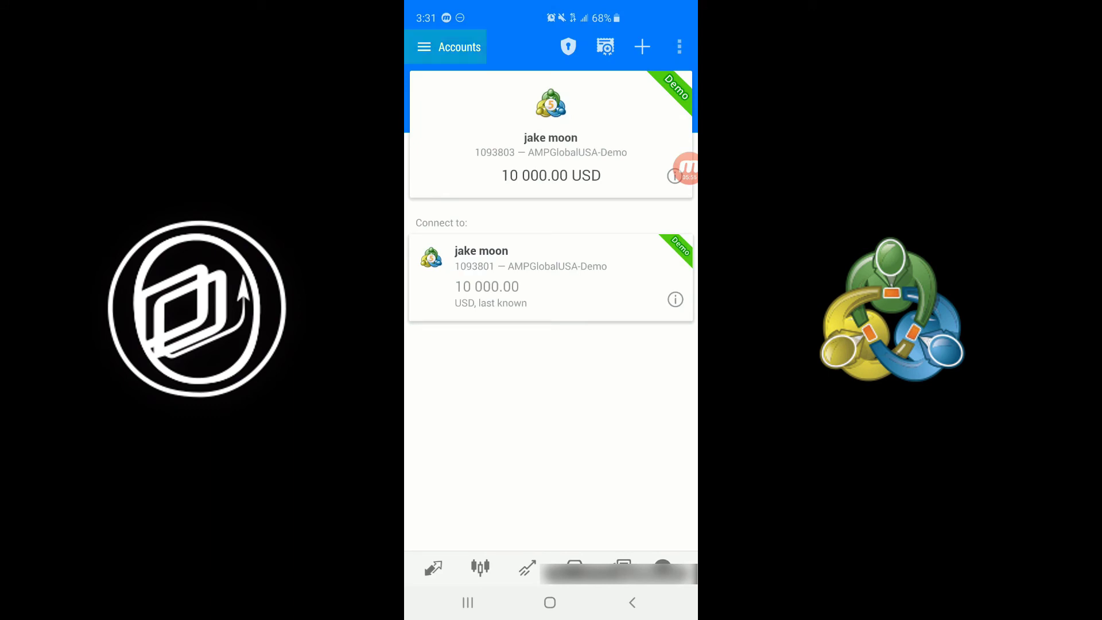
# Review the futures quotes list and start adding a new symbol
pyautogui.click(433, 567)
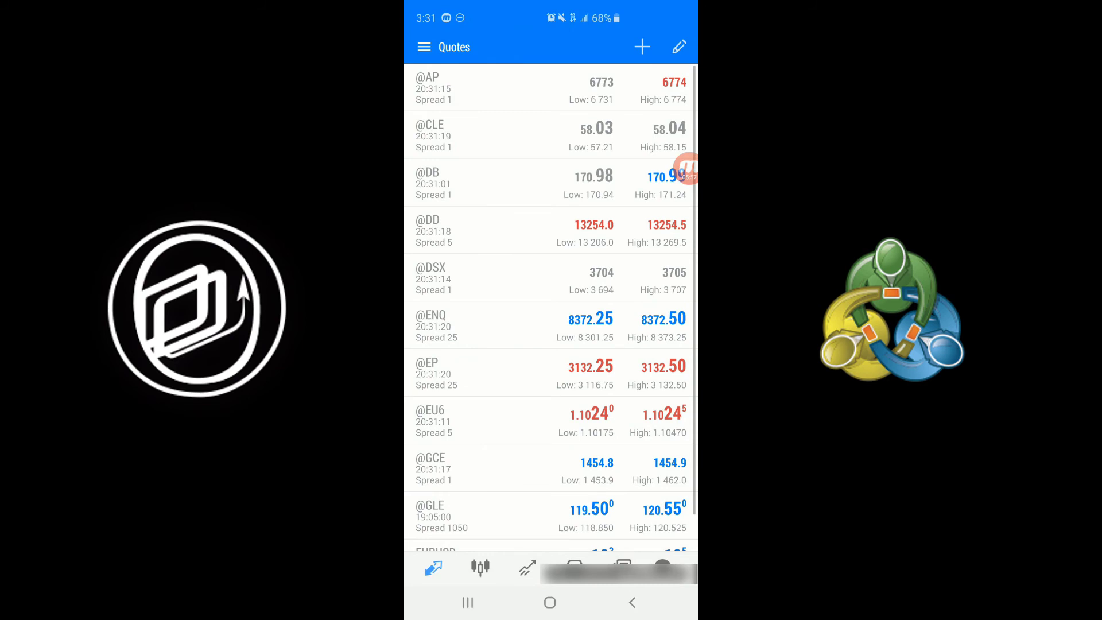
pyautogui.scroll(3)
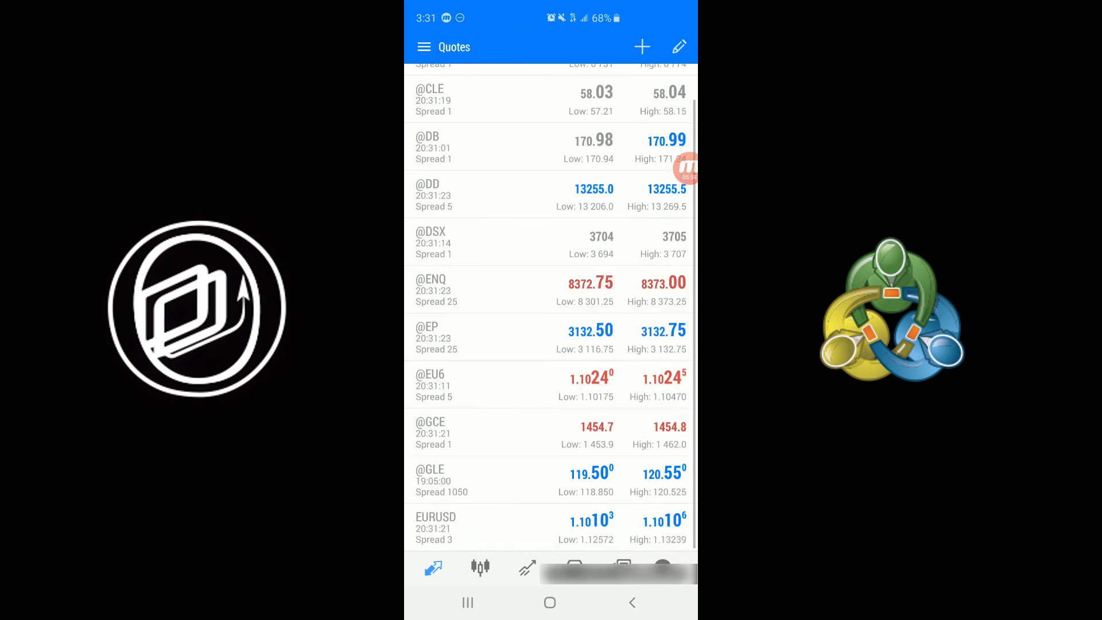
pyautogui.scroll(3)
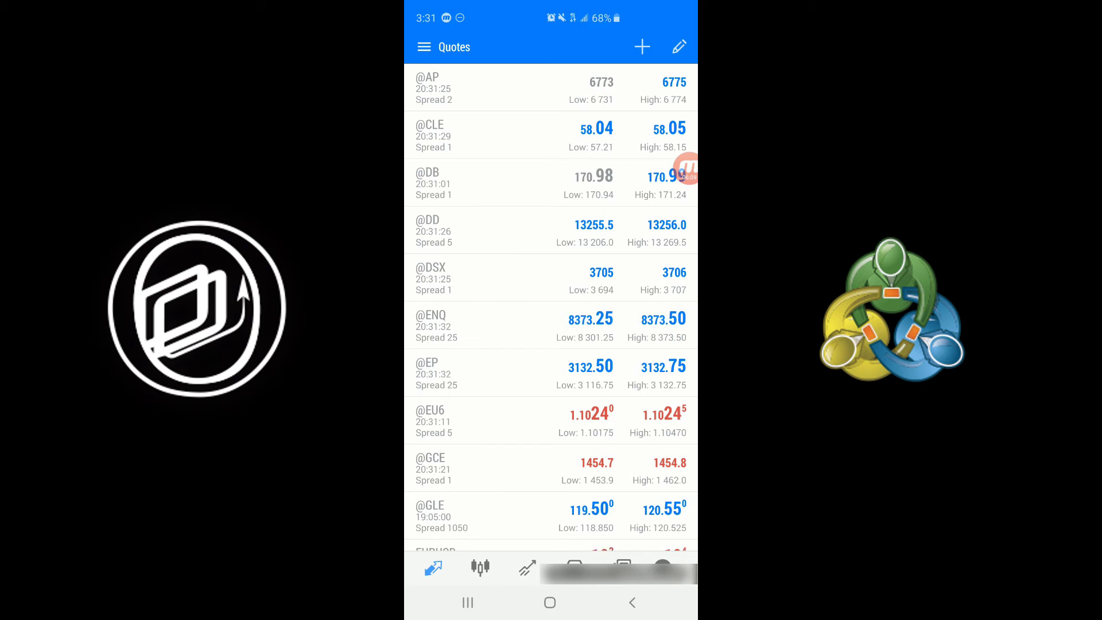
pyautogui.click(641, 45)
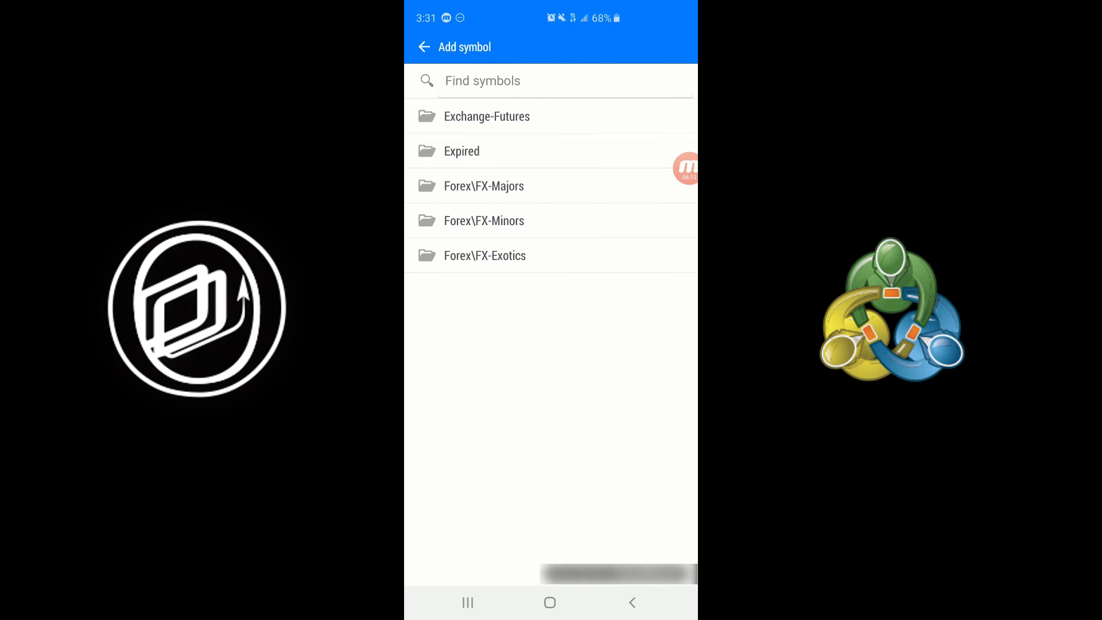
# Search for epz19, add EPZ19 to the quotes and return to the quotes list
pyautogui.click(551, 80)
pyautogui.write('es')
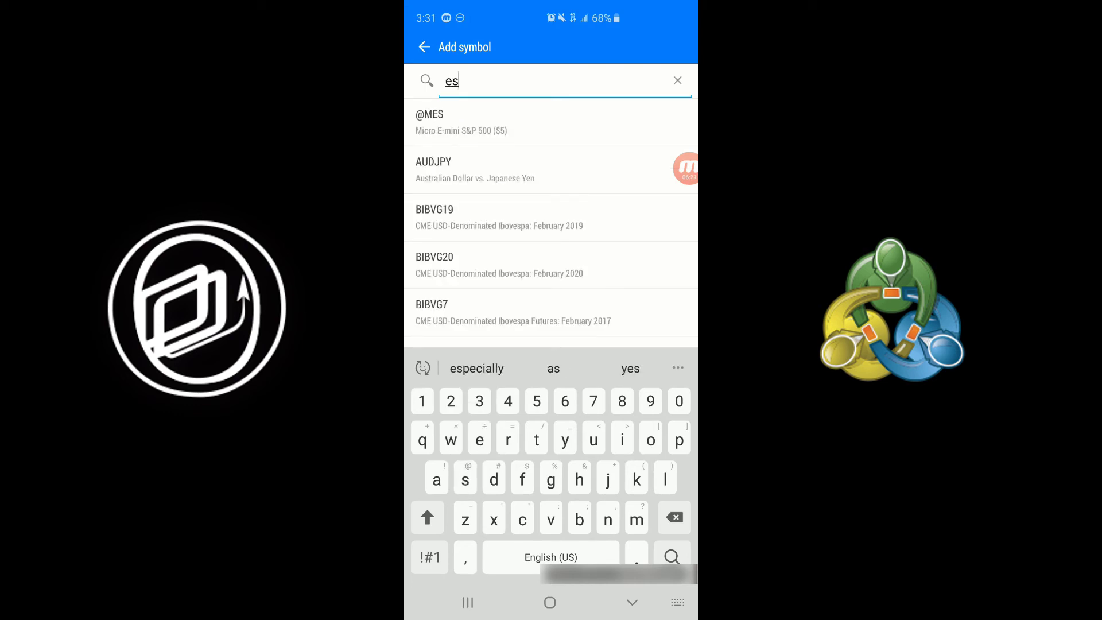
pyautogui.write('p')
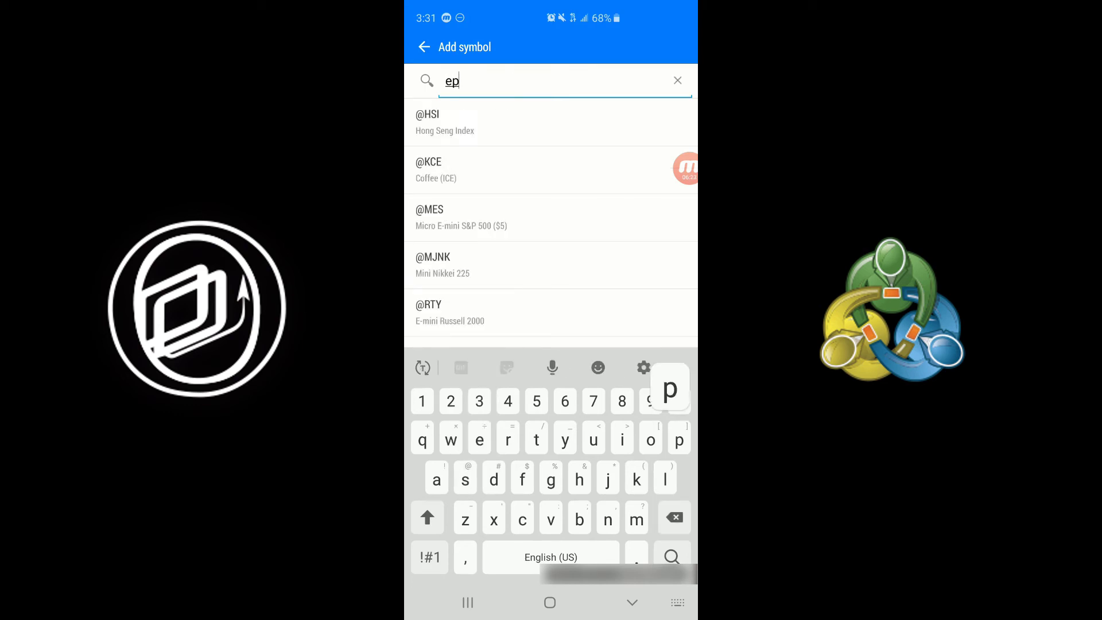
pyautogui.write('z19')
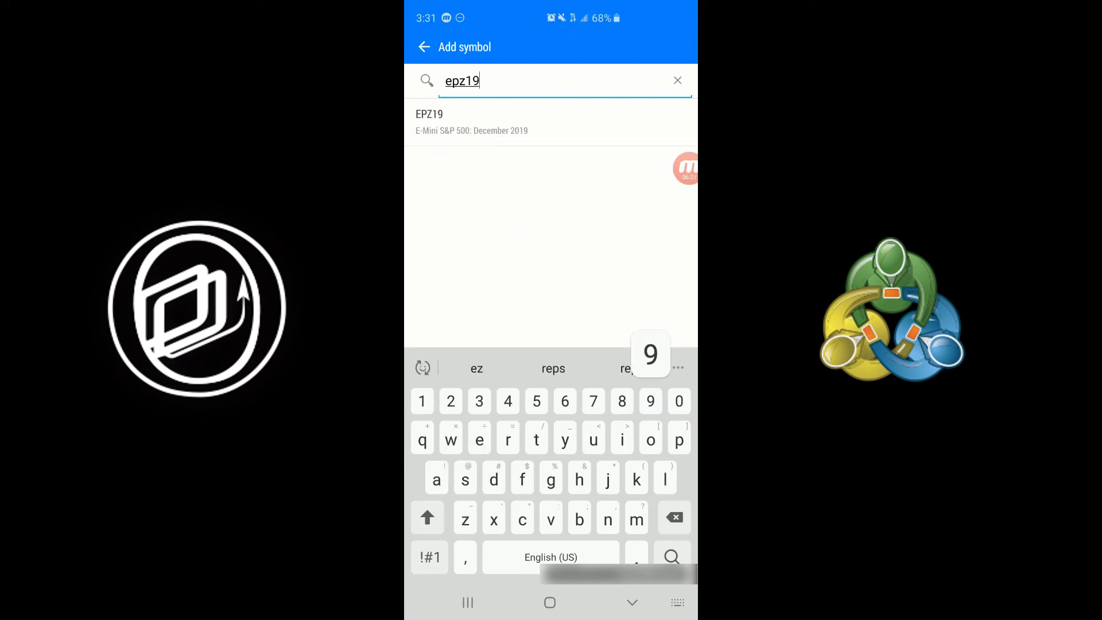
pyautogui.click(678, 80)
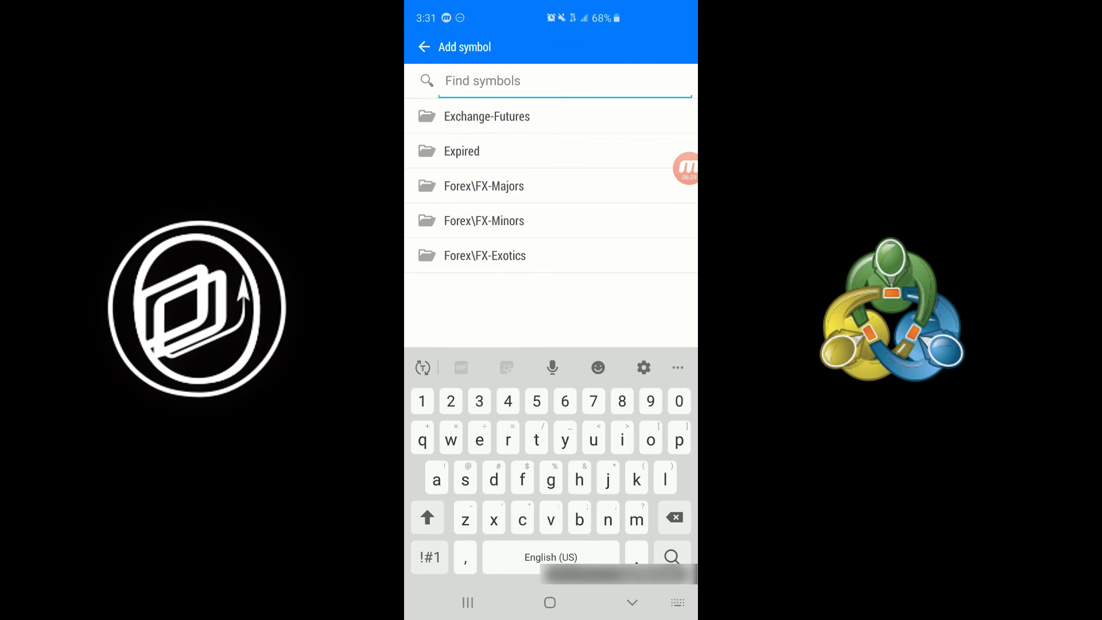
pyautogui.click(424, 48)
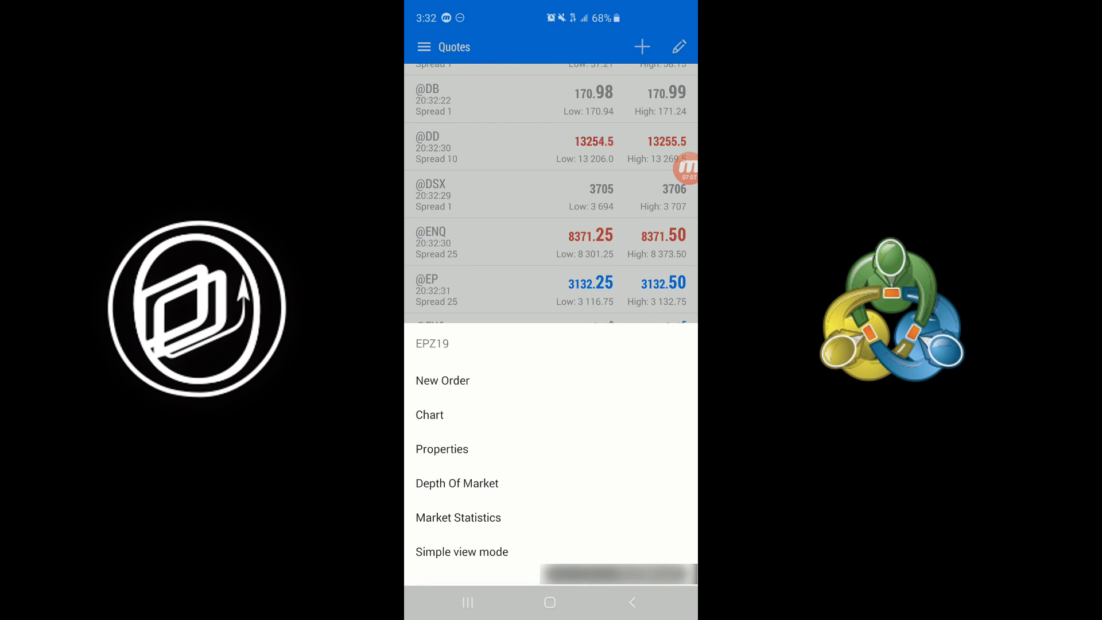
# Place a market buy order for 1.00 EPZ19, filled at 3 132.50
pyautogui.click(443, 380)
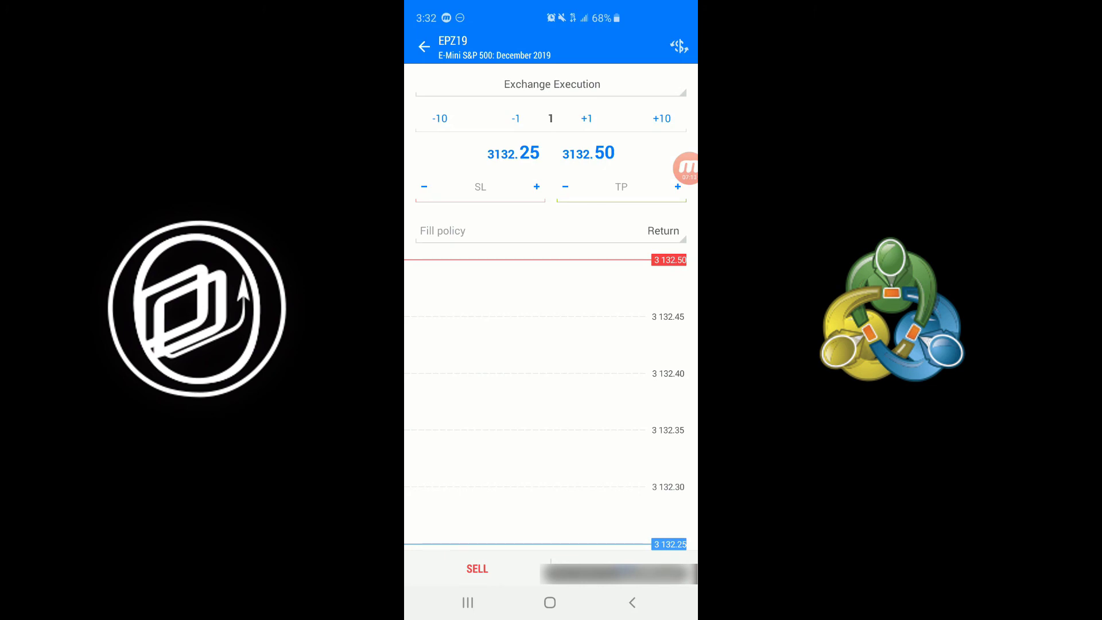
pyautogui.click(622, 568)
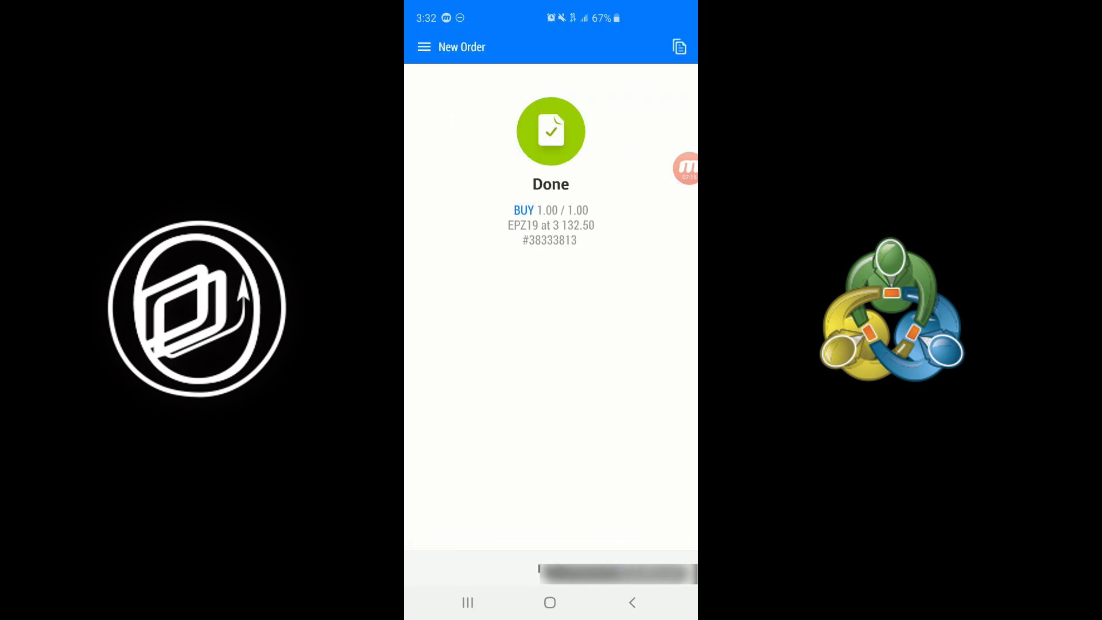